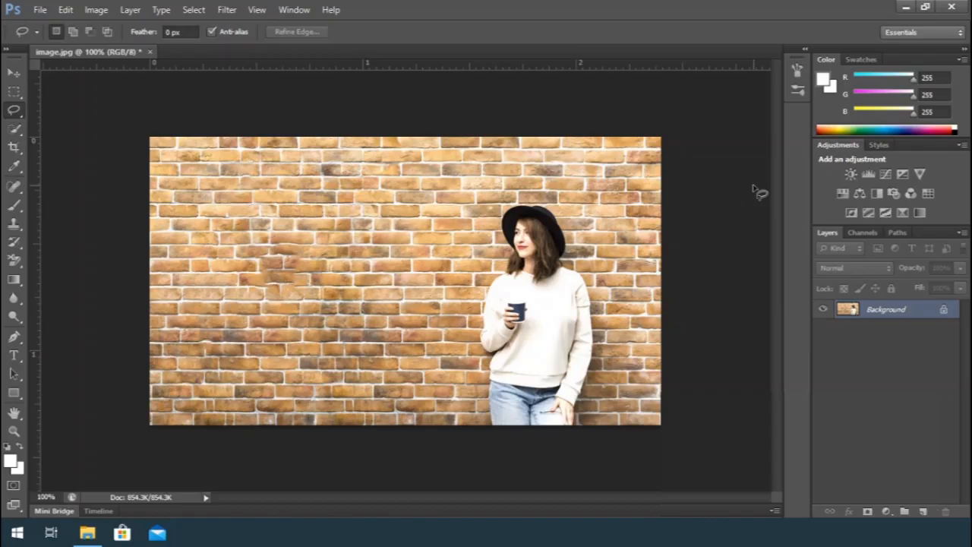
# Close the image.jpg brick-wall photo document
pyautogui.click(40, 10)
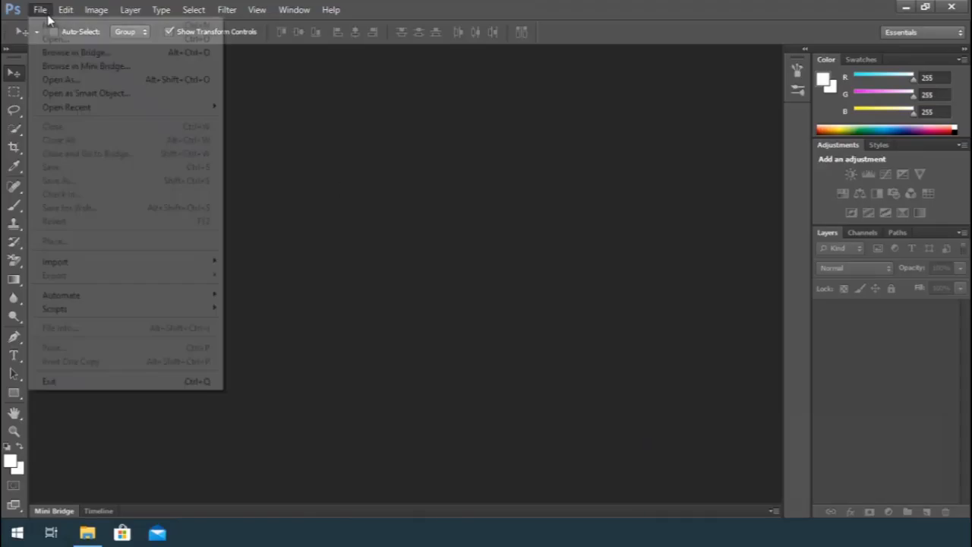
pyautogui.click(53, 38)
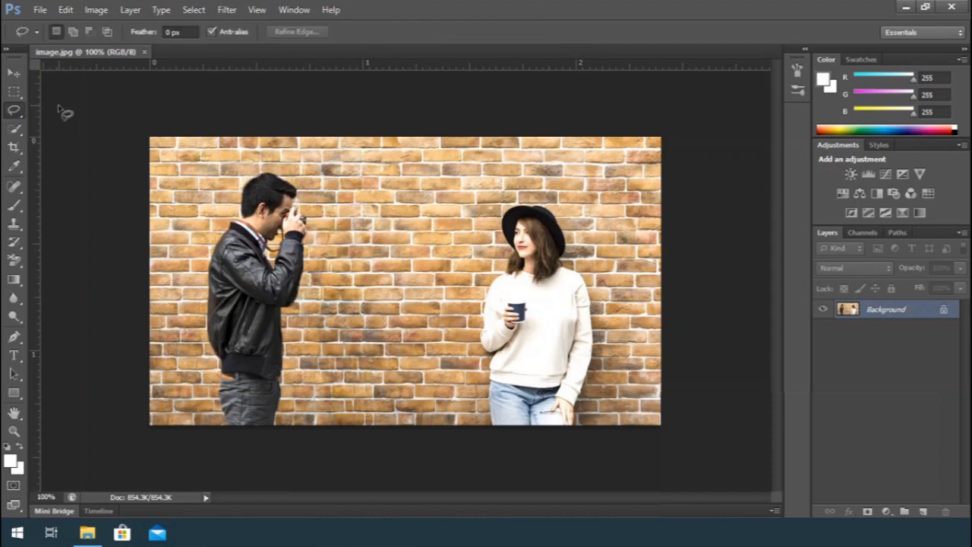
pyautogui.moveTo(287, 448)
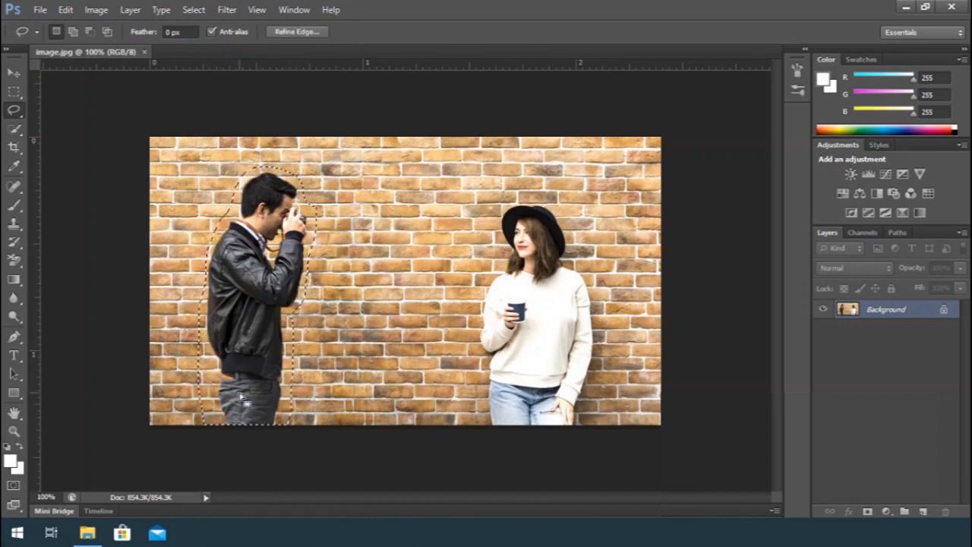
# Fill the selection around the man with Content-Aware content at normal blending and full opacity
pyautogui.rightClick(243, 395)
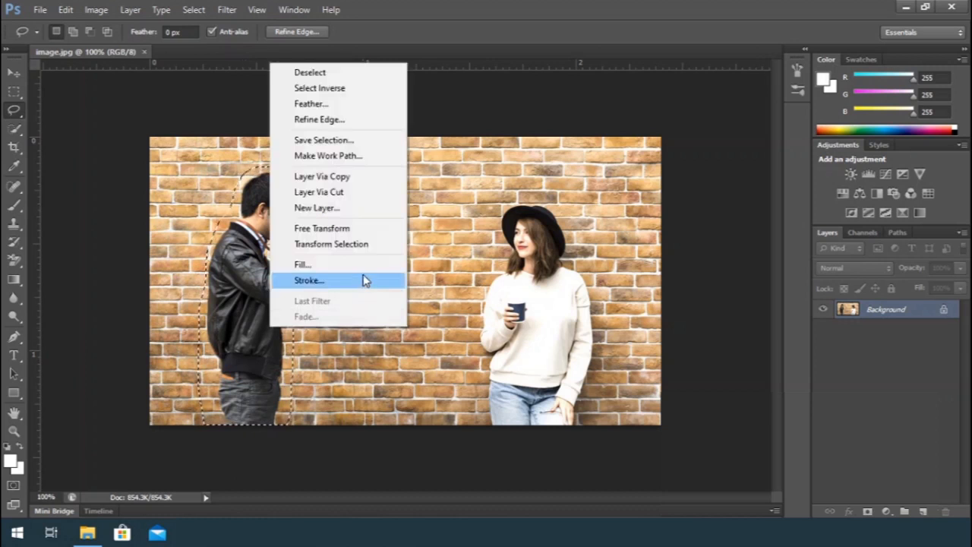
pyautogui.click(302, 265)
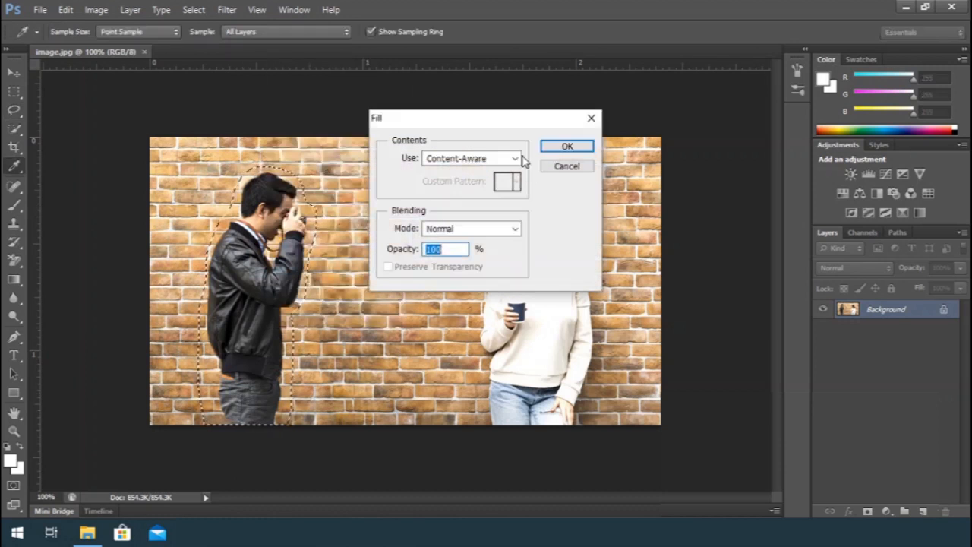
pyautogui.click(515, 157)
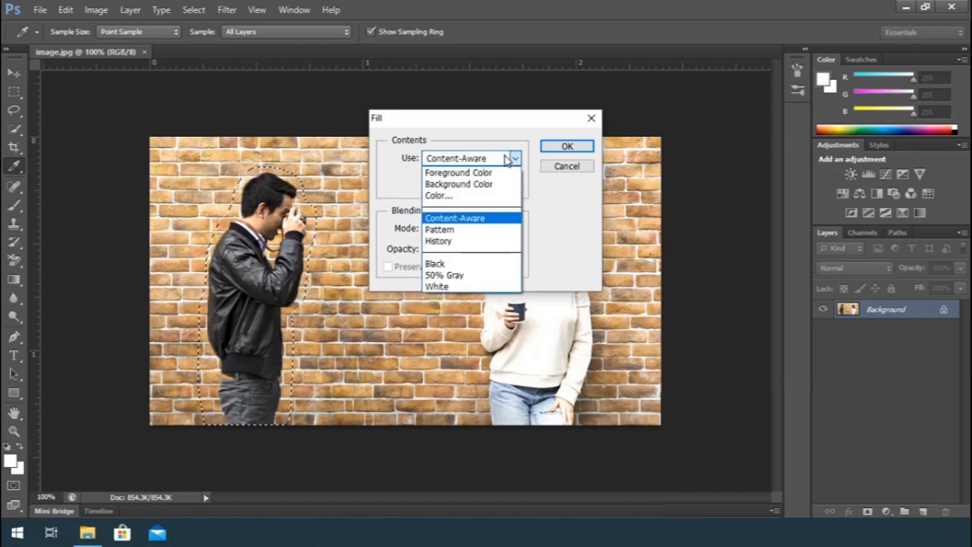
pyautogui.click(454, 218)
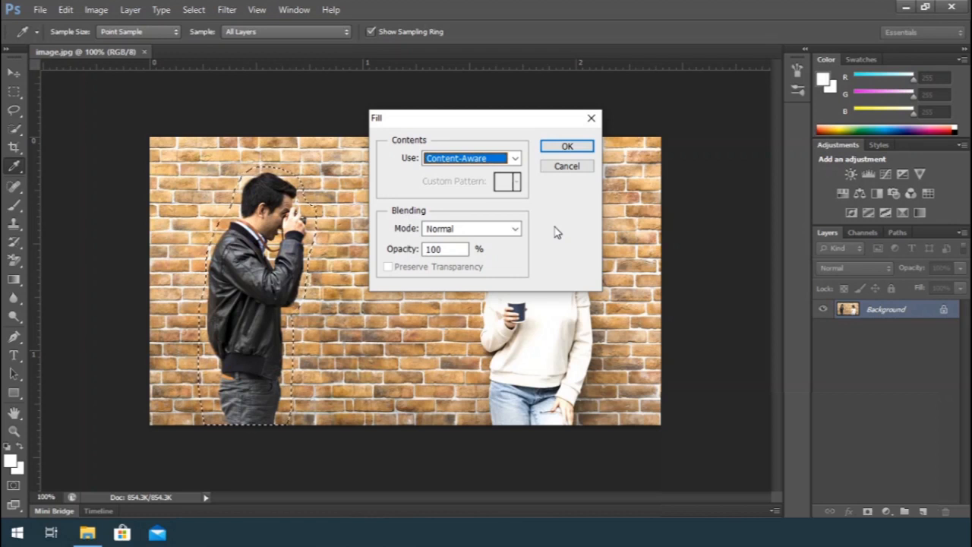
pyautogui.click(566, 145)
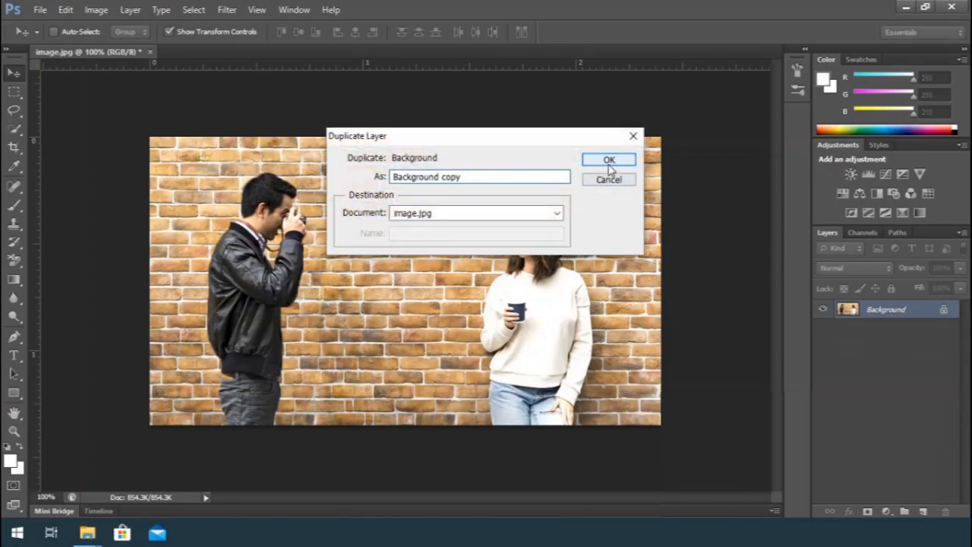
# Confirm duplicating the background layer under the name 'Background copy'
pyautogui.click(608, 159)
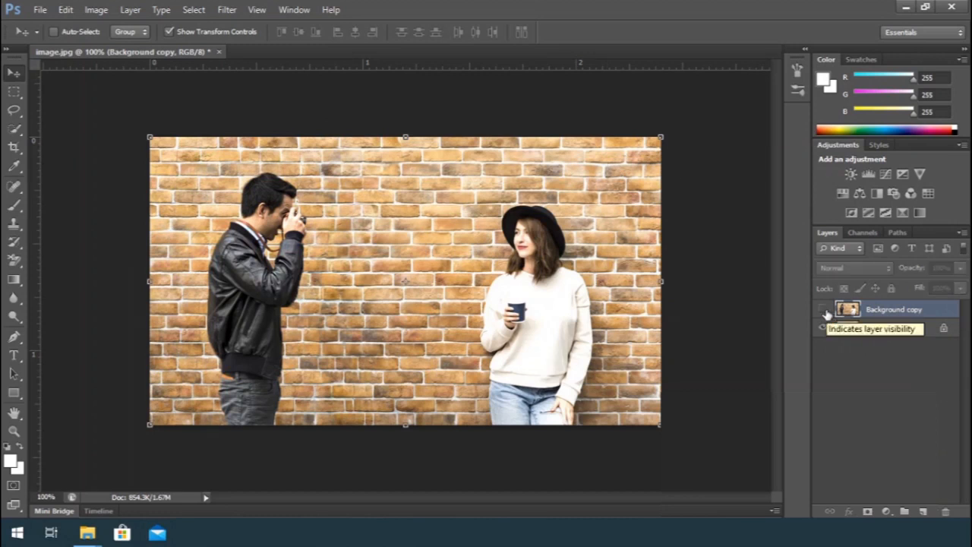
# Hide the Background copy layer by toggling its visibility eye
pyautogui.click(822, 314)
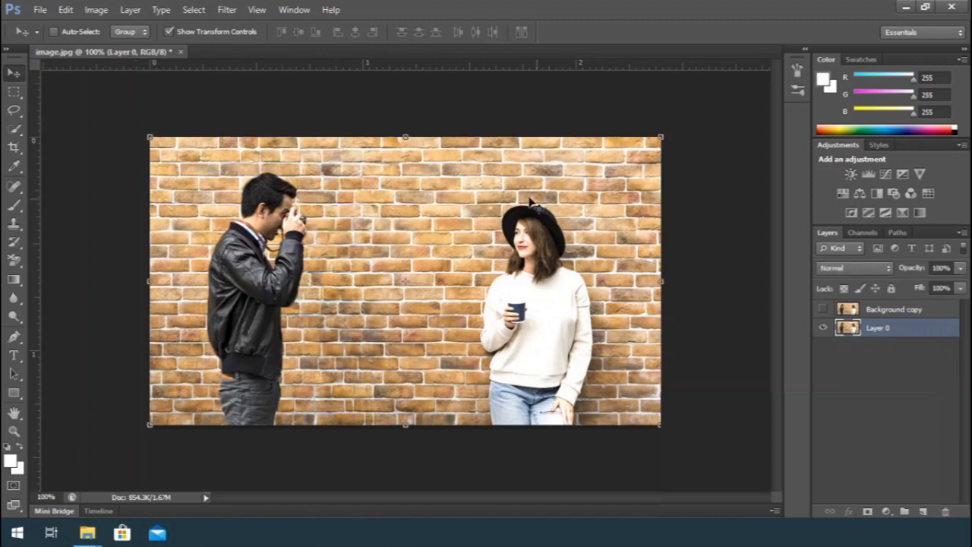
pyautogui.moveTo(372, 275)
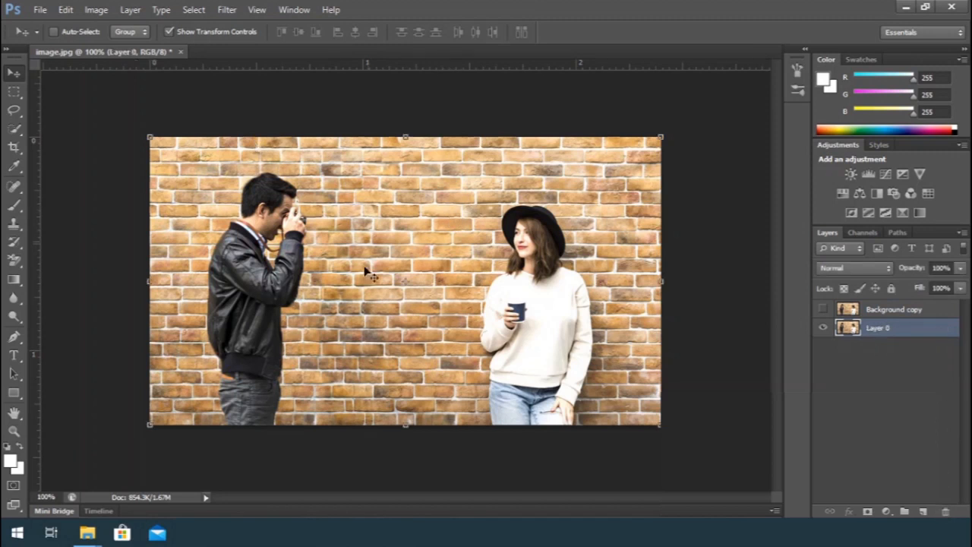
pyautogui.moveTo(463, 205)
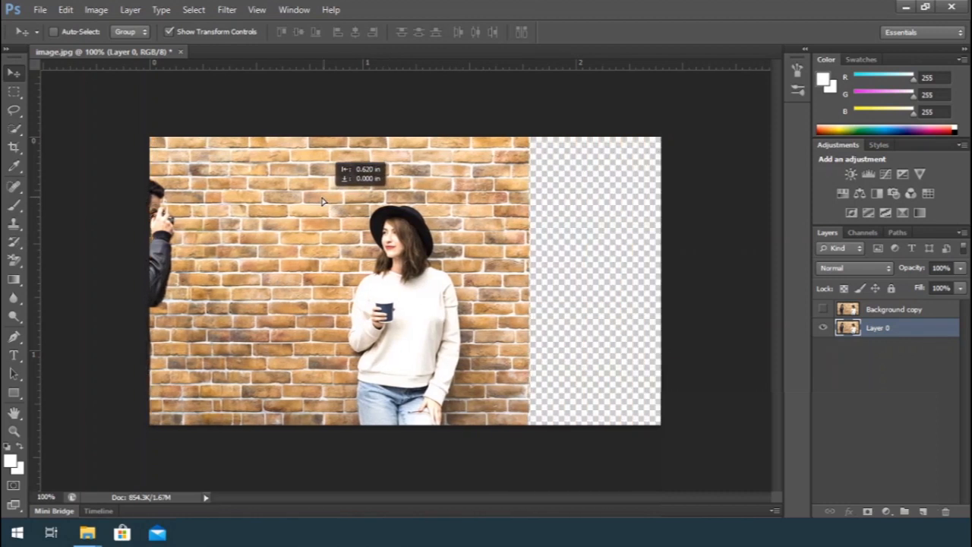
# Shift Layer 0 left, then background-erase the man's head on Background copy
pyautogui.moveTo(425, 281); pyautogui.dragTo(326, 281)
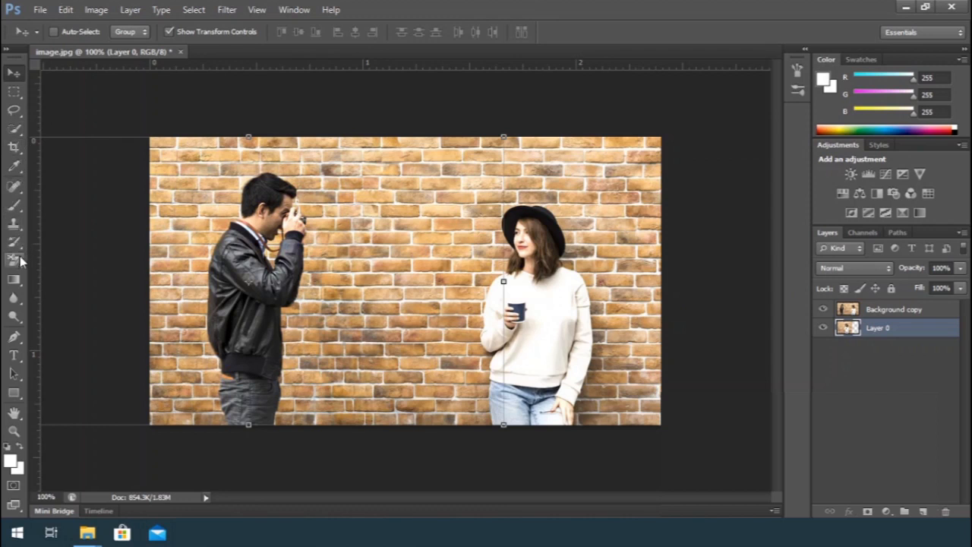
pyautogui.click(13, 260)
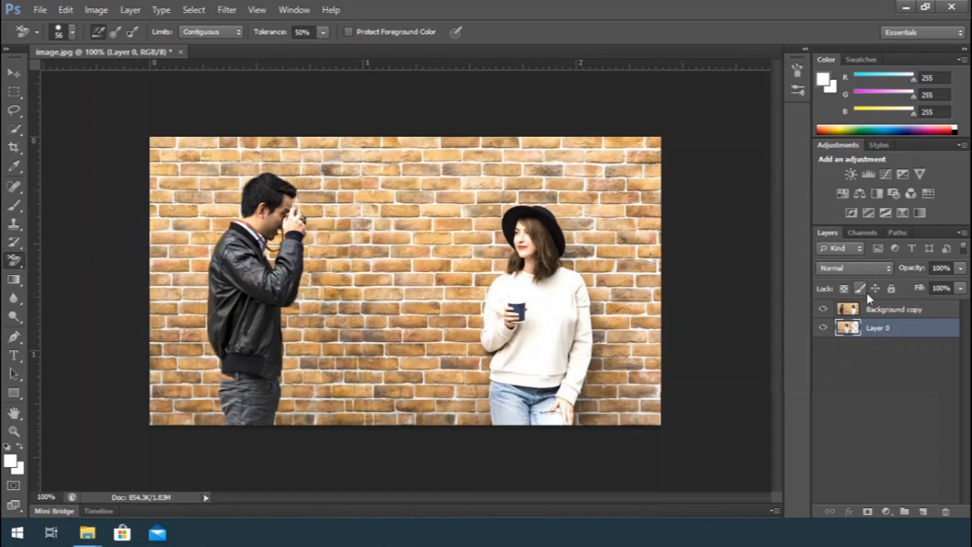
pyautogui.click(893, 310)
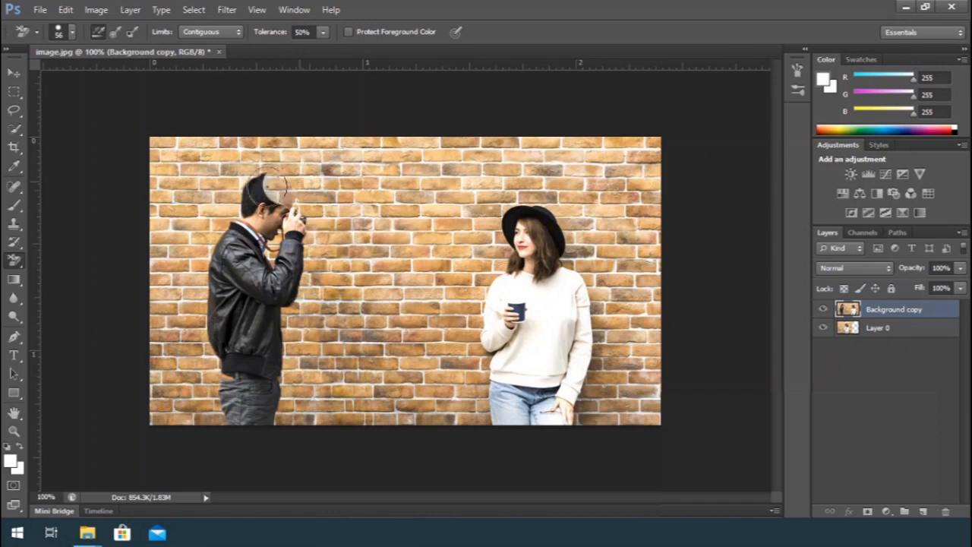
pyautogui.click(266, 190)
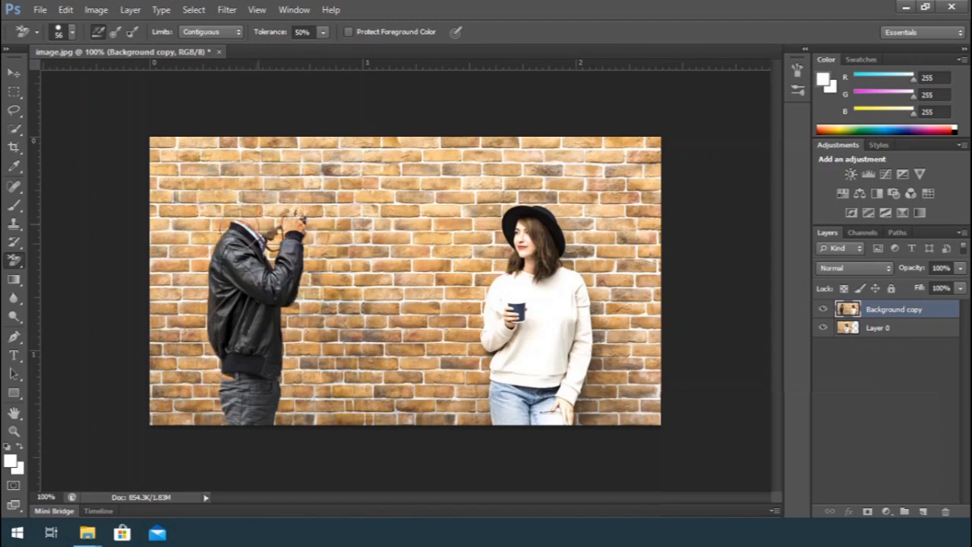